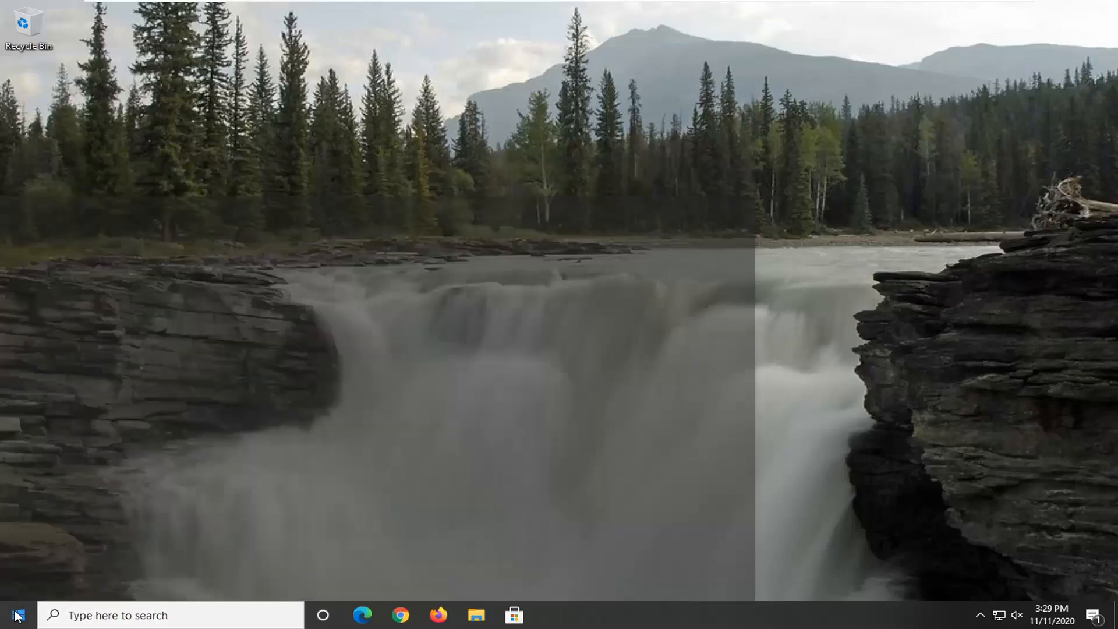
Search 'reged' from Start and run Registry Editor as administrator
click(14, 615)
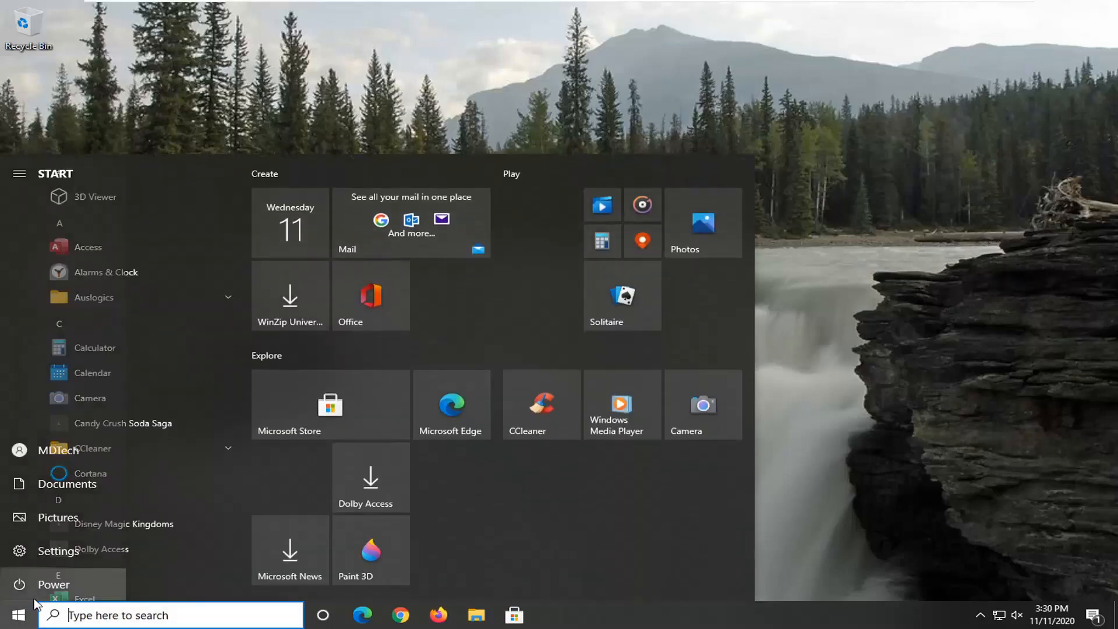
text(regedit)
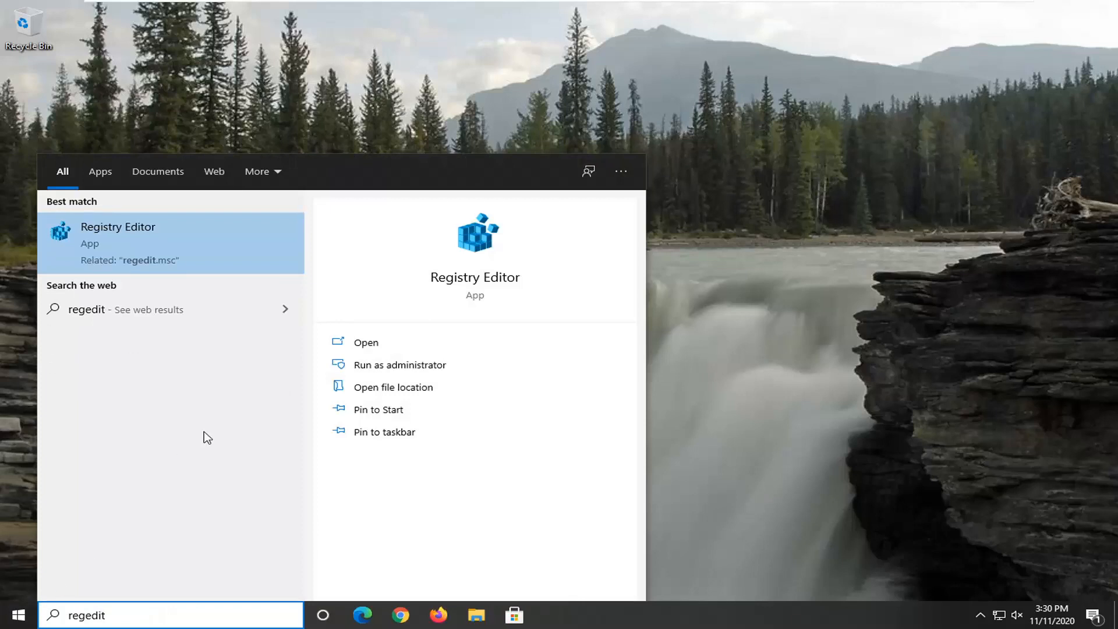
mouse_move(117, 252)
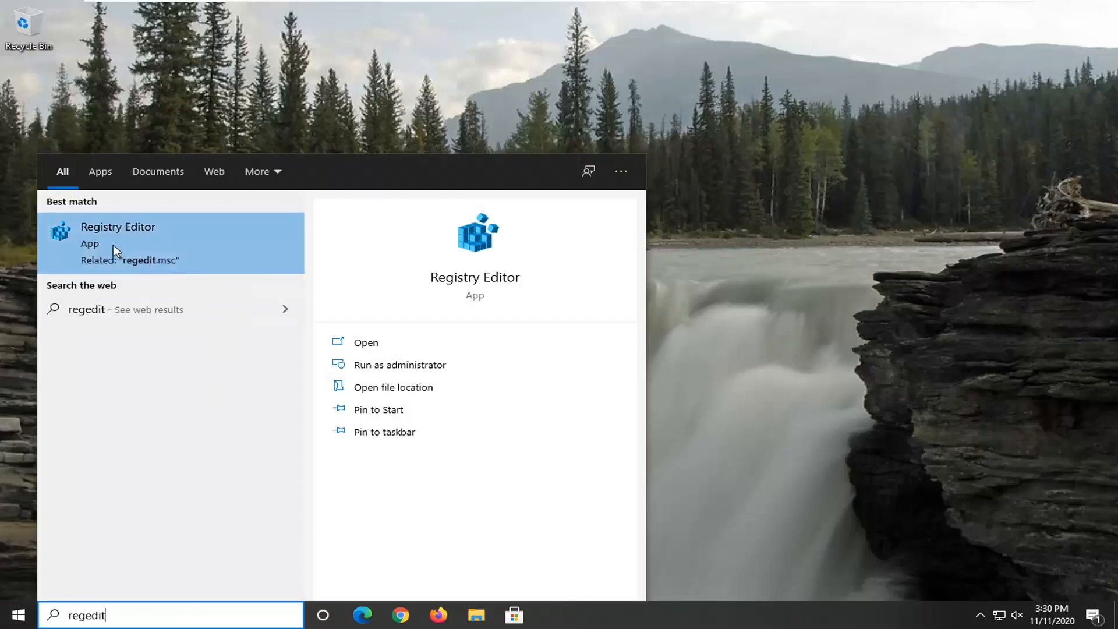
right_click(118, 242)
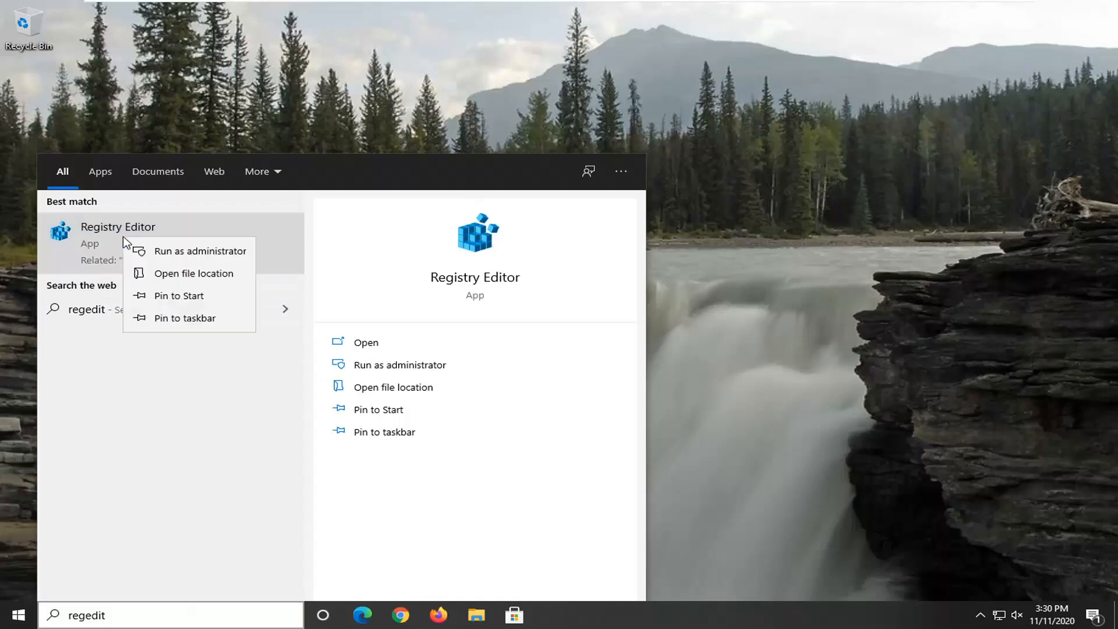
click(171, 243)
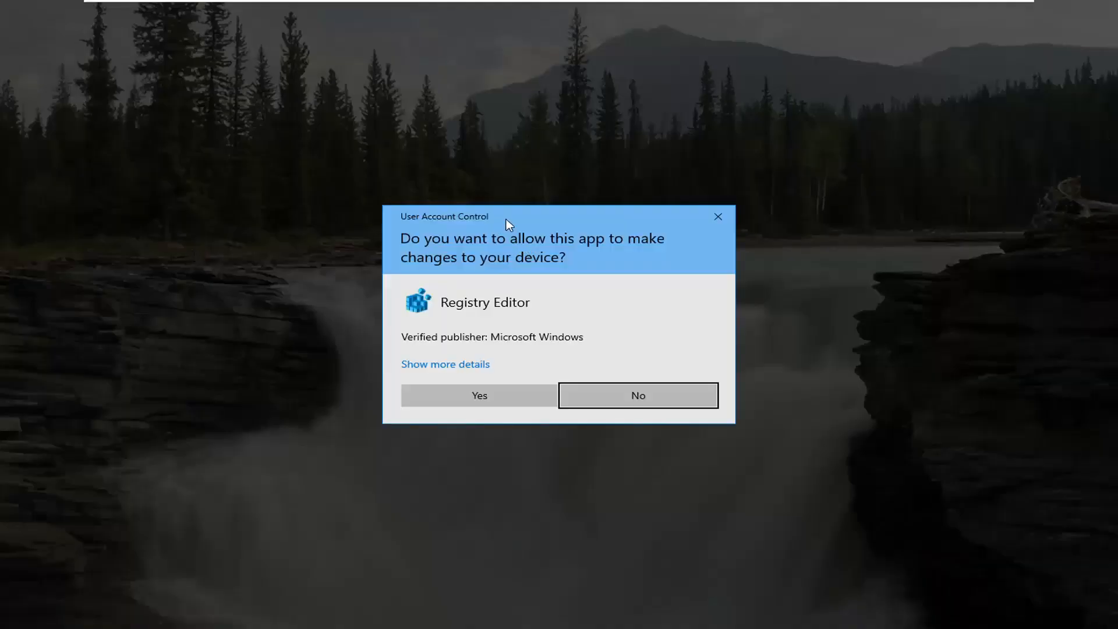
mouse_move(503, 287)
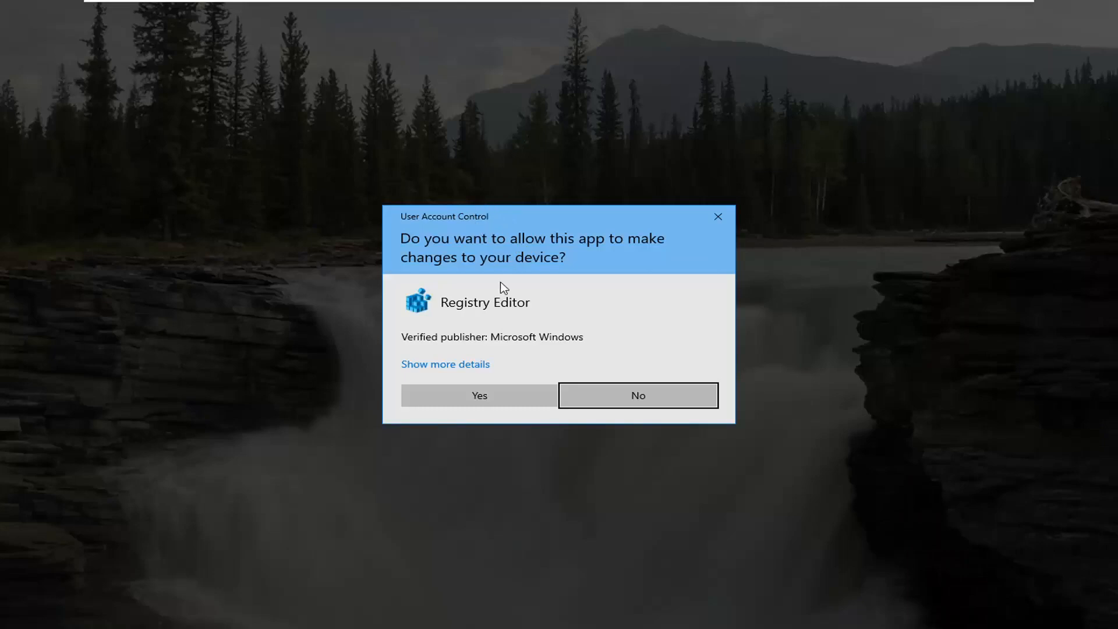
Allow the UAC prompt, then view File > Export and cancel without saving a backup
click(479, 395)
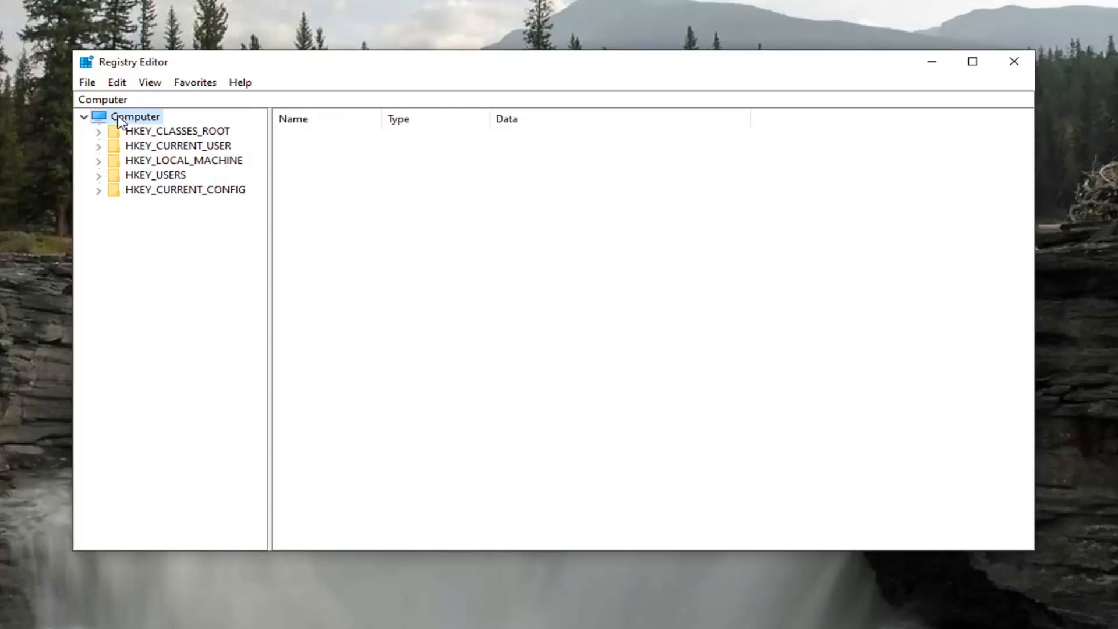
mouse_move(19, 59)
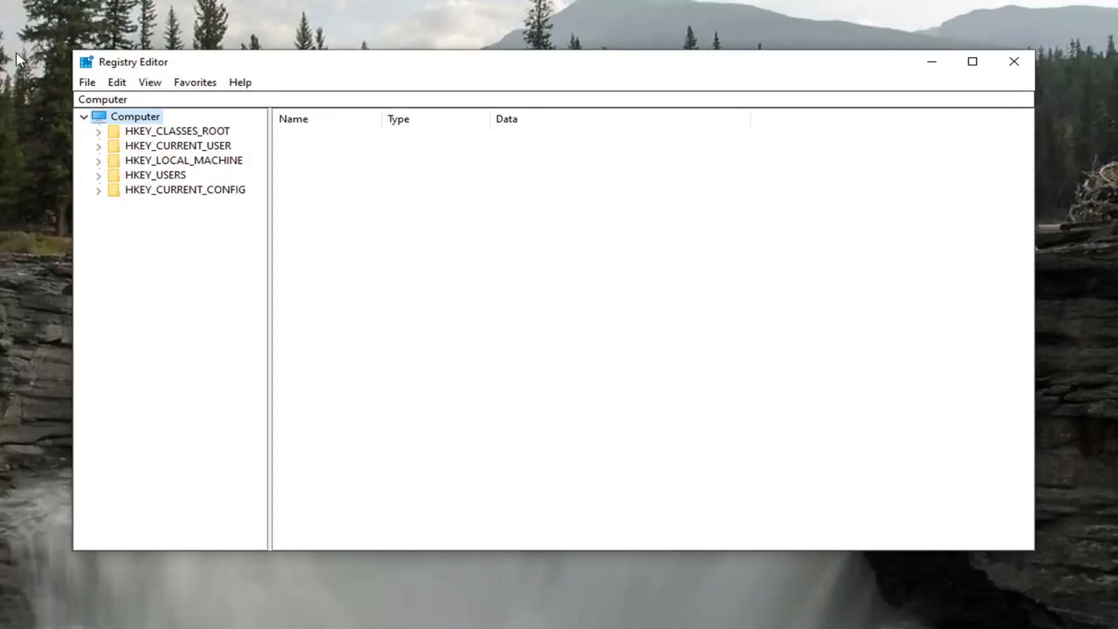
click(87, 81)
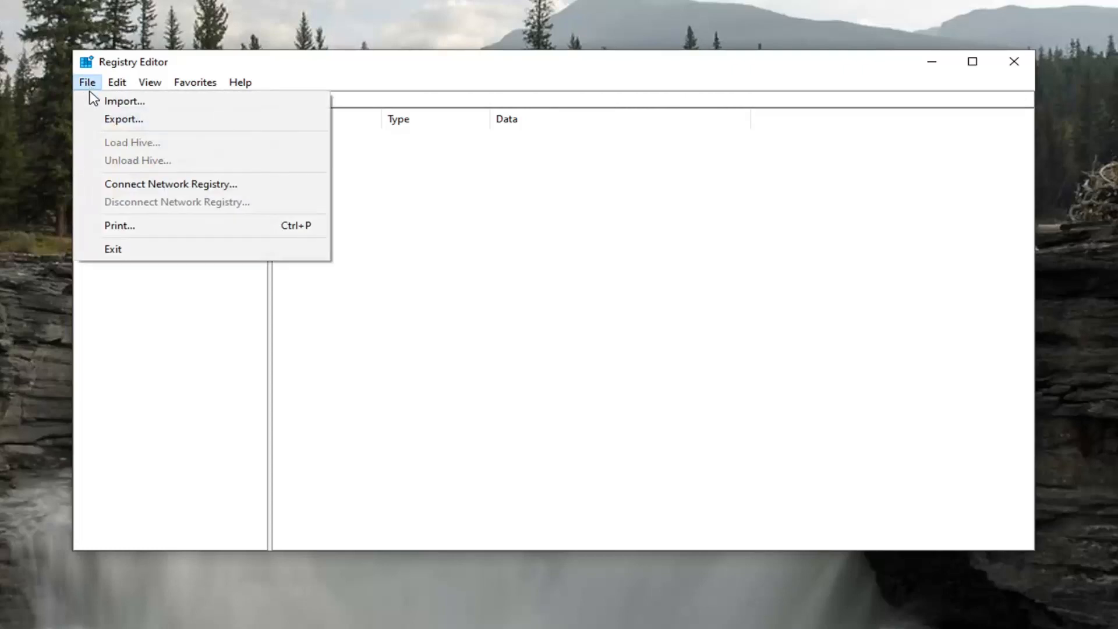
click(124, 118)
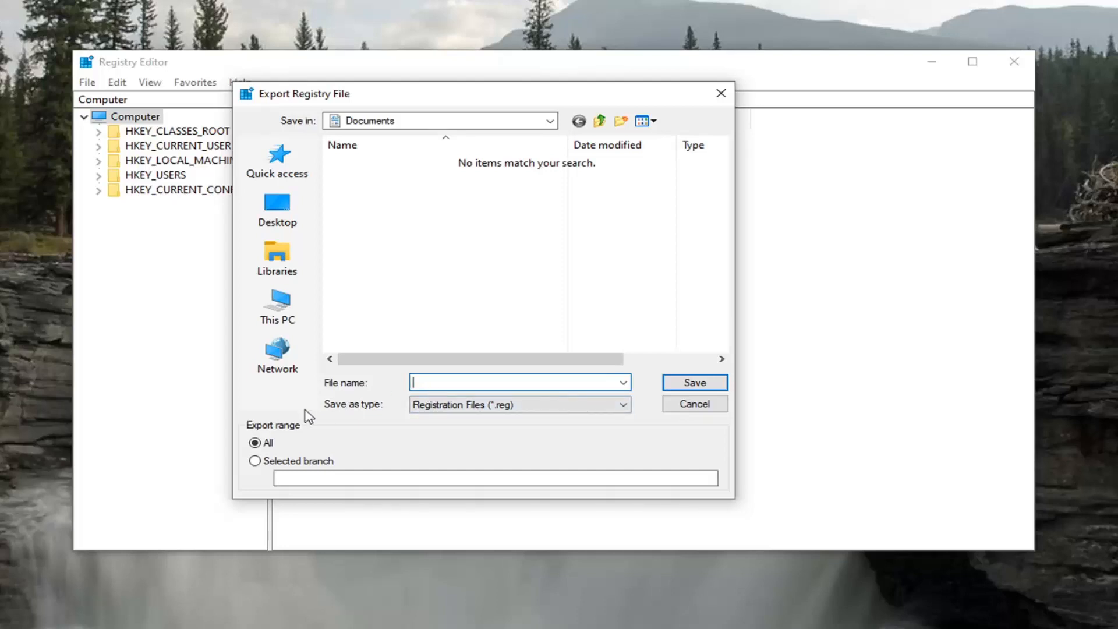
mouse_move(277, 158)
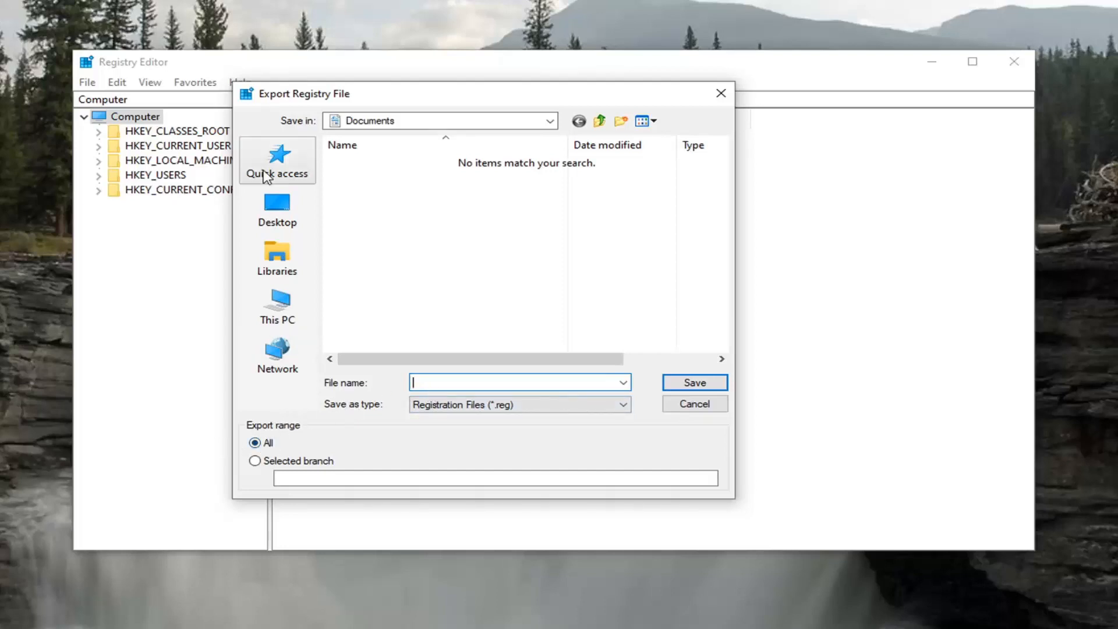
mouse_move(277, 207)
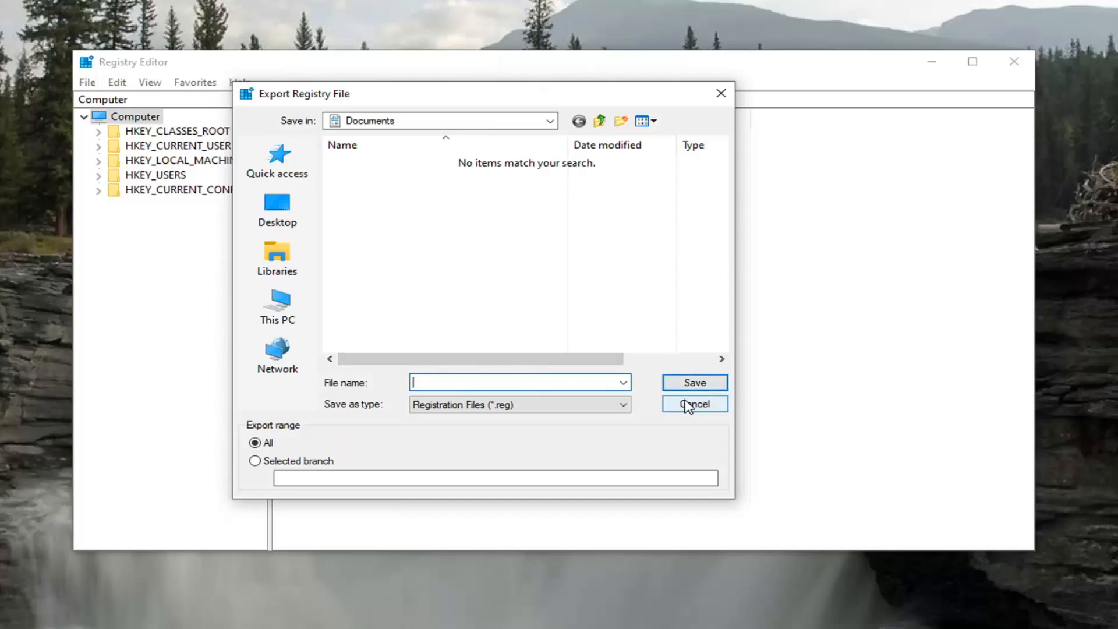
click(693, 404)
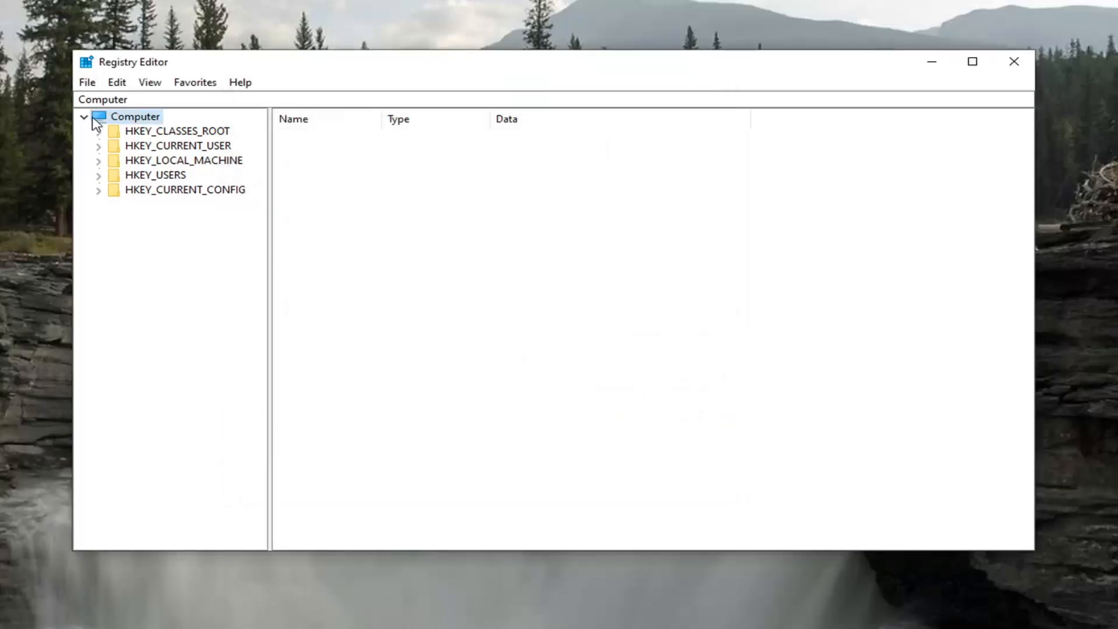
View File > Import and cancel without importing a registry file
click(86, 81)
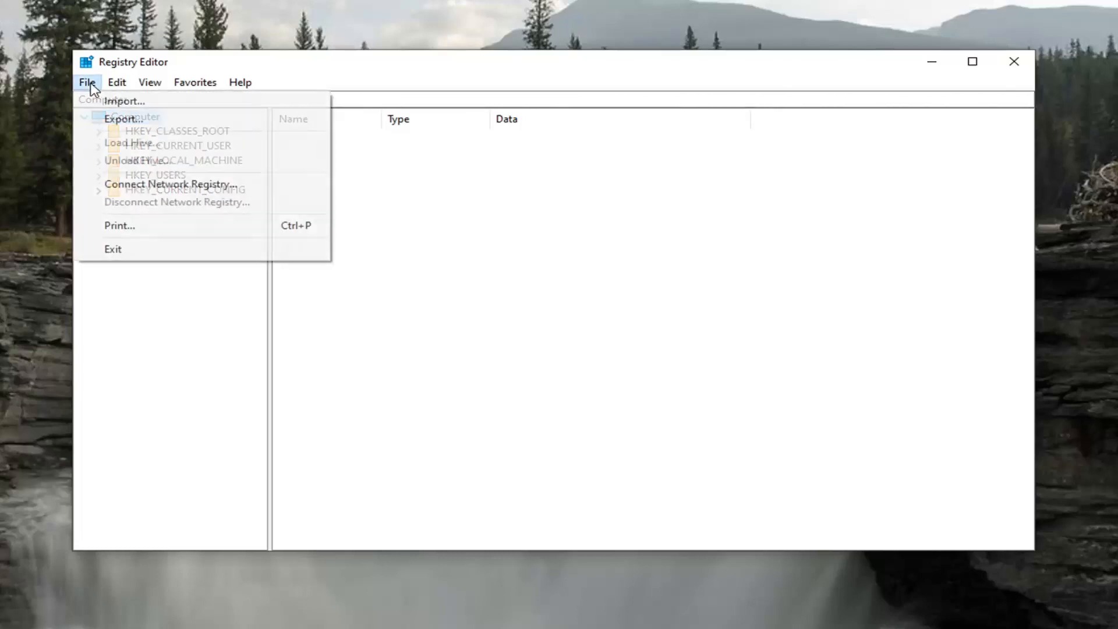
click(124, 100)
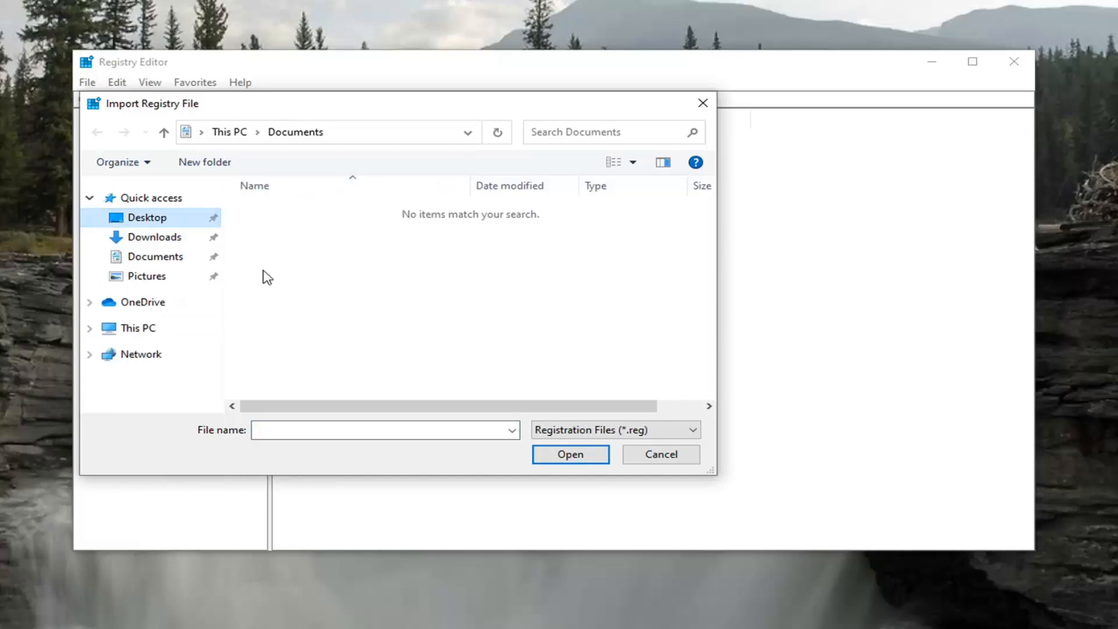
mouse_move(719, 472)
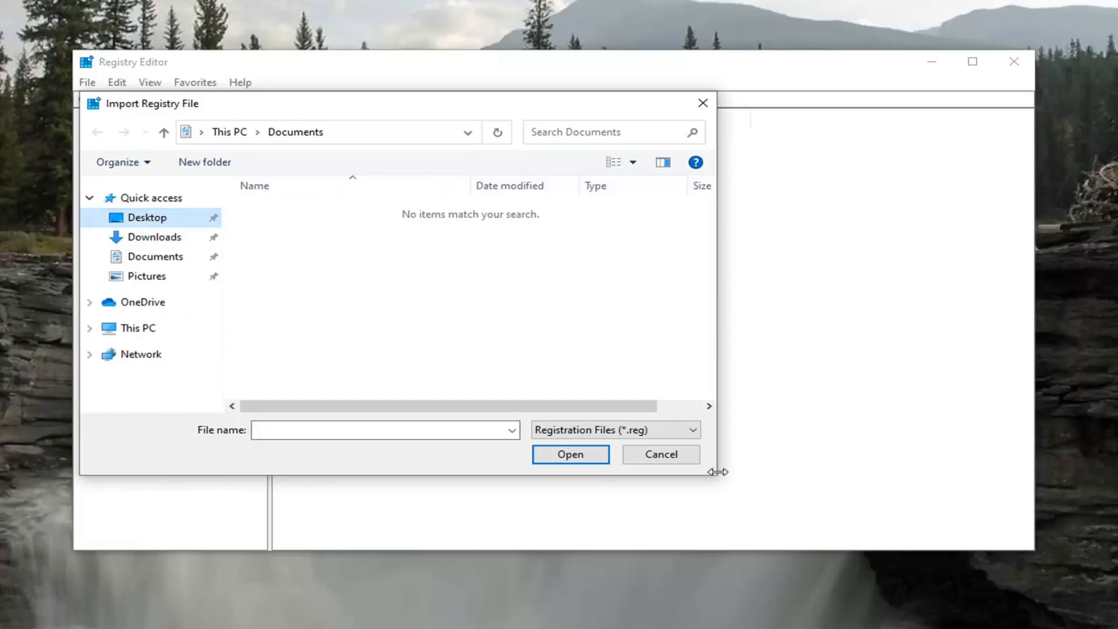
click(660, 455)
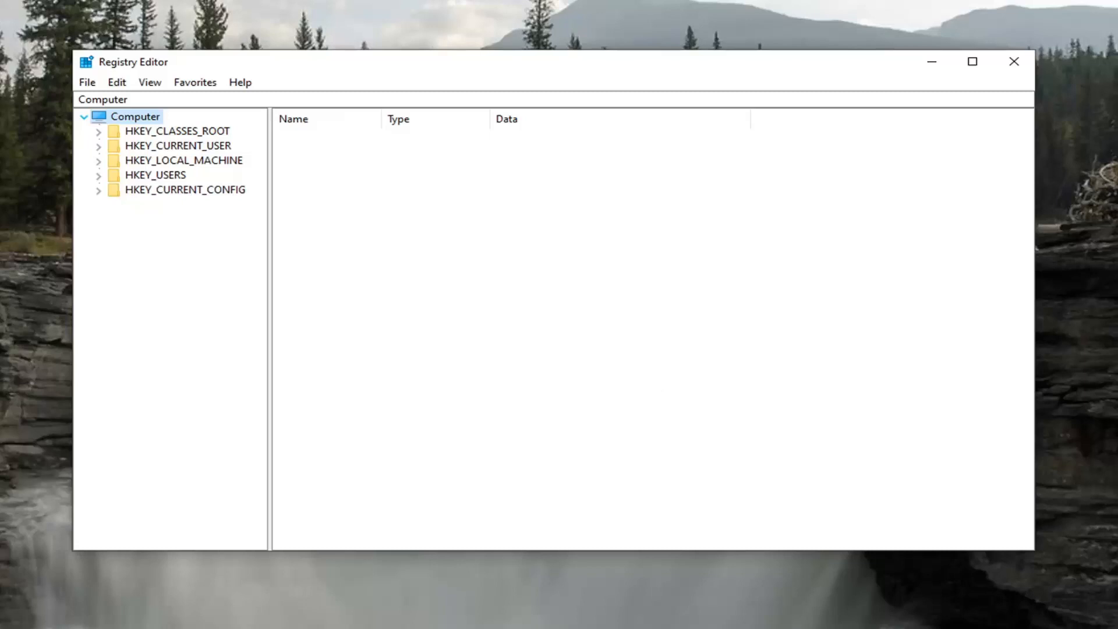
Expand HKEY_CURRENT_USER and select the PrecisionTouchPad key under Windows CurrentVersion
click(177, 146)
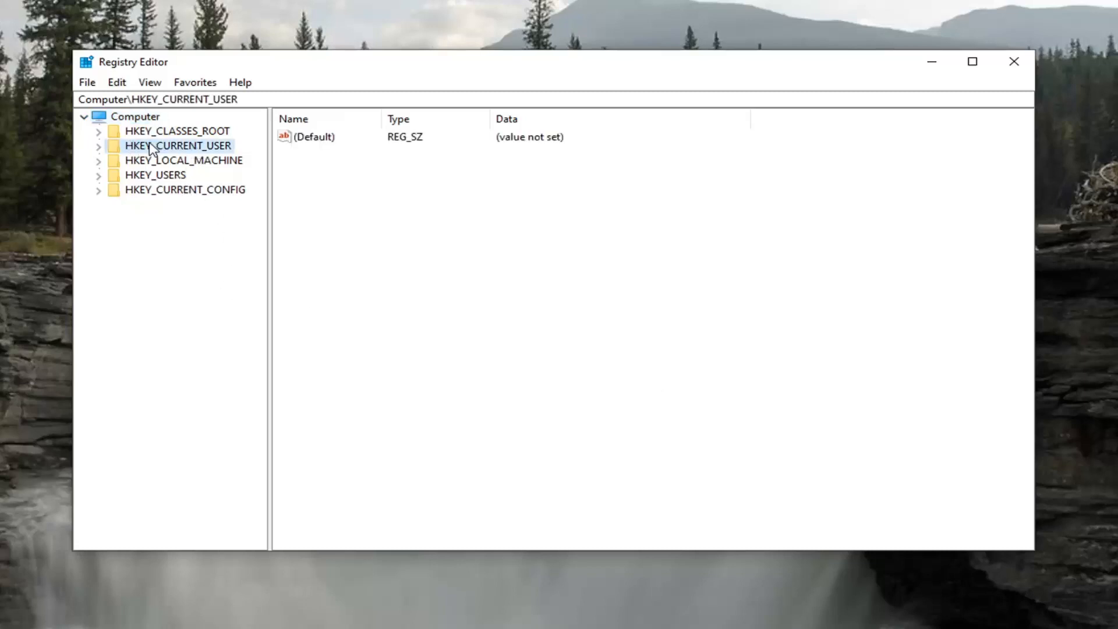
click(98, 146)
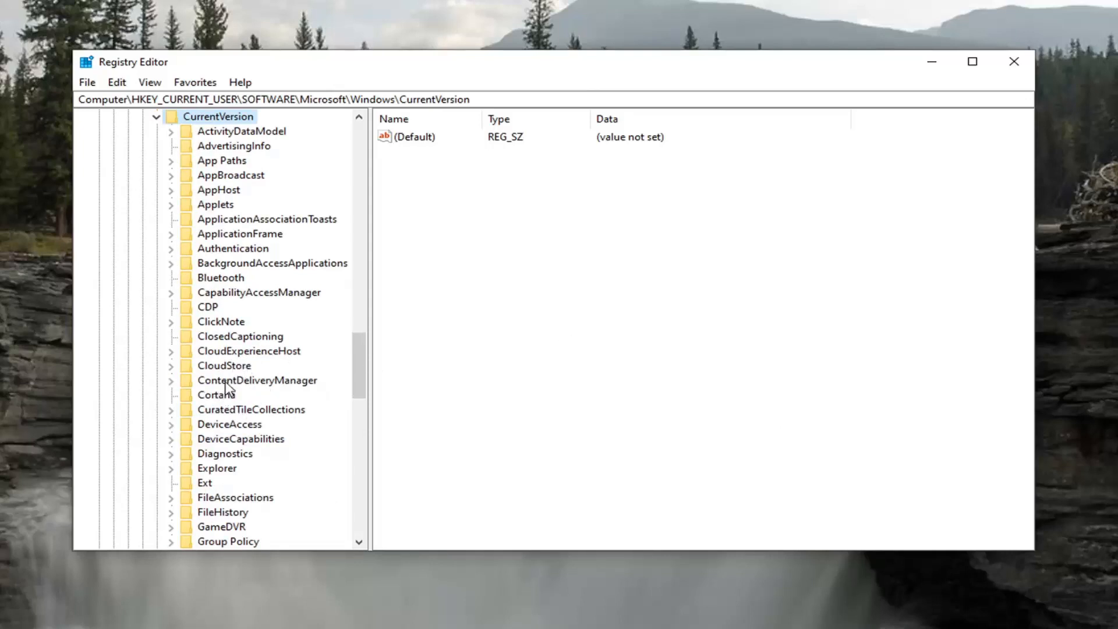
click(243, 409)
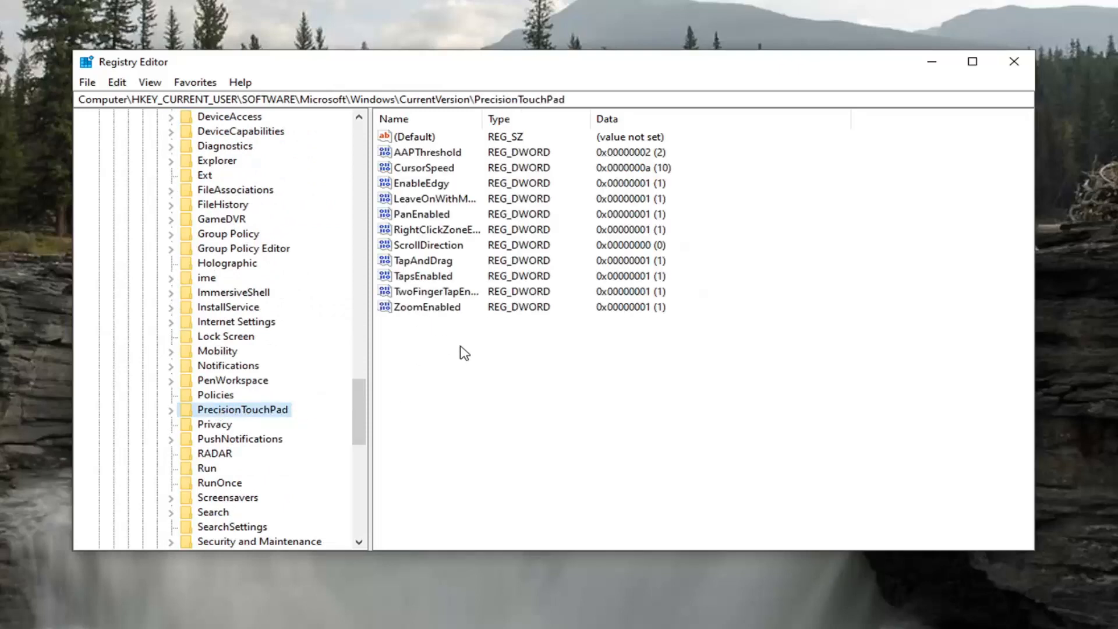
mouse_move(127, 37)
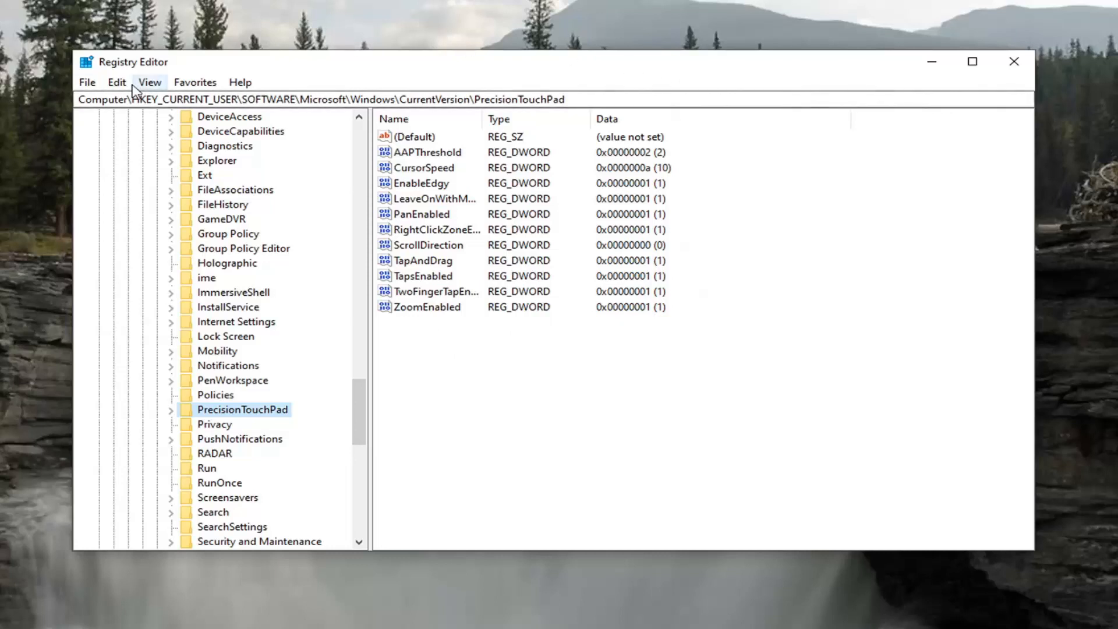
mouse_move(447, 129)
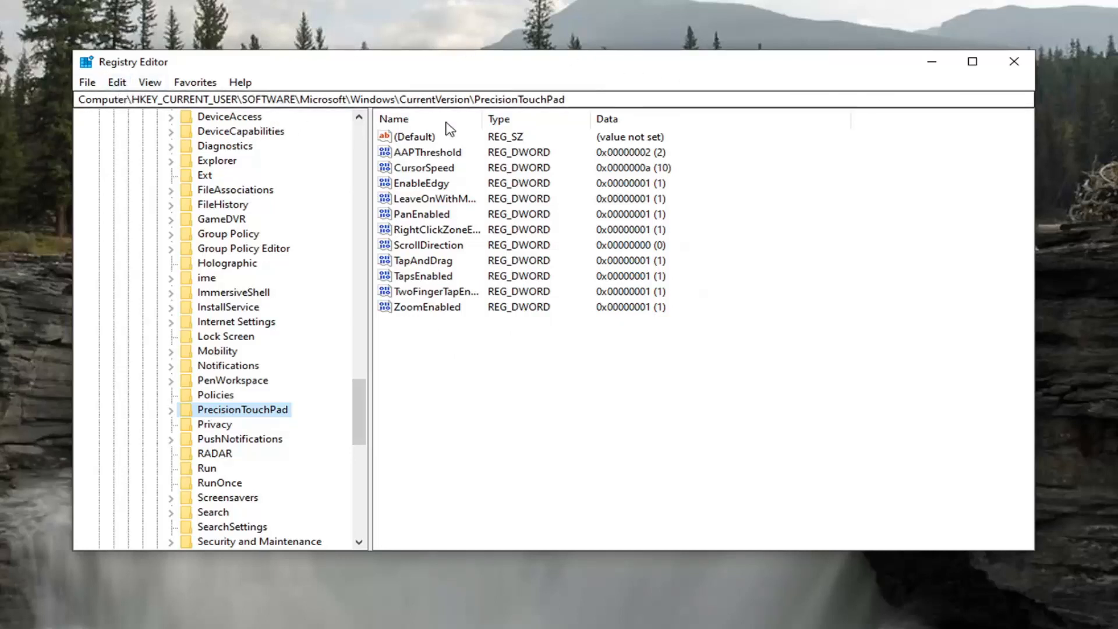
mouse_move(491, 202)
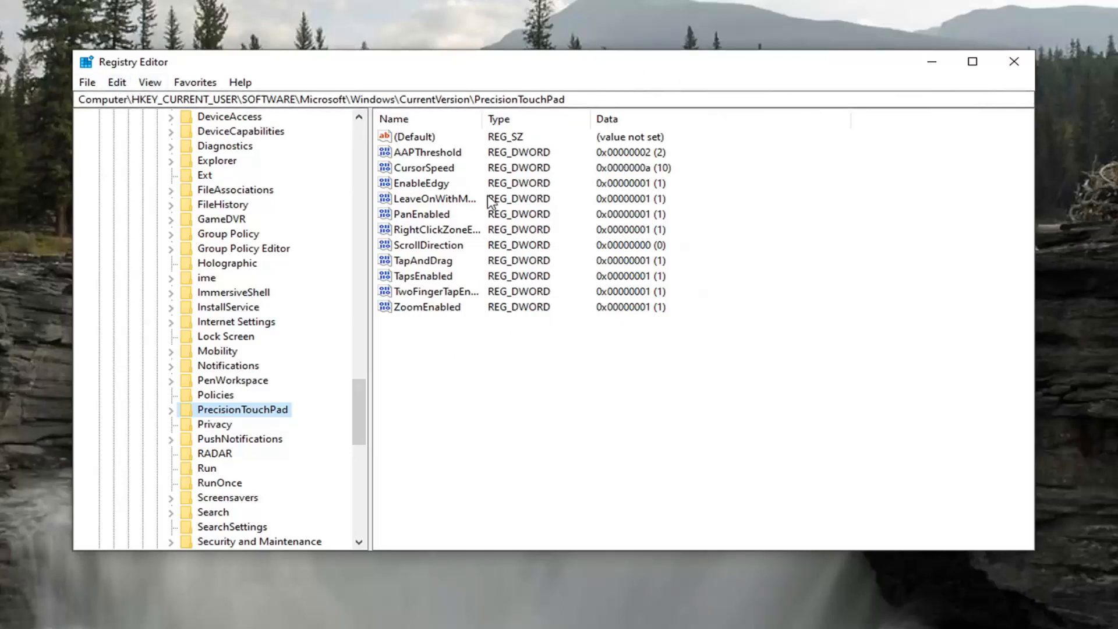
mouse_move(321, 165)
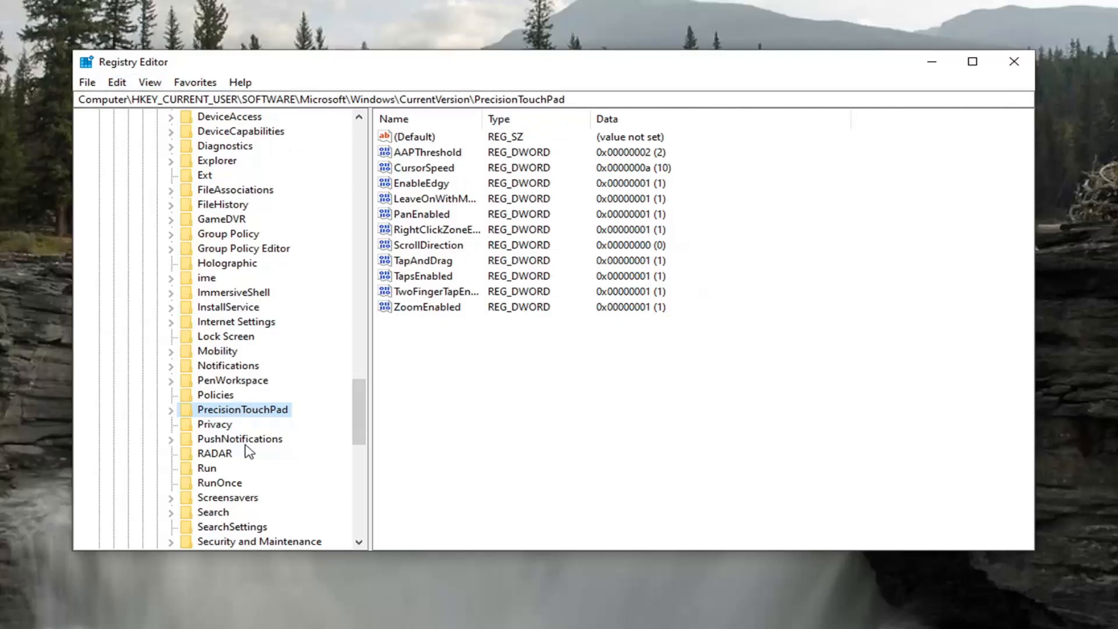
mouse_move(602, 407)
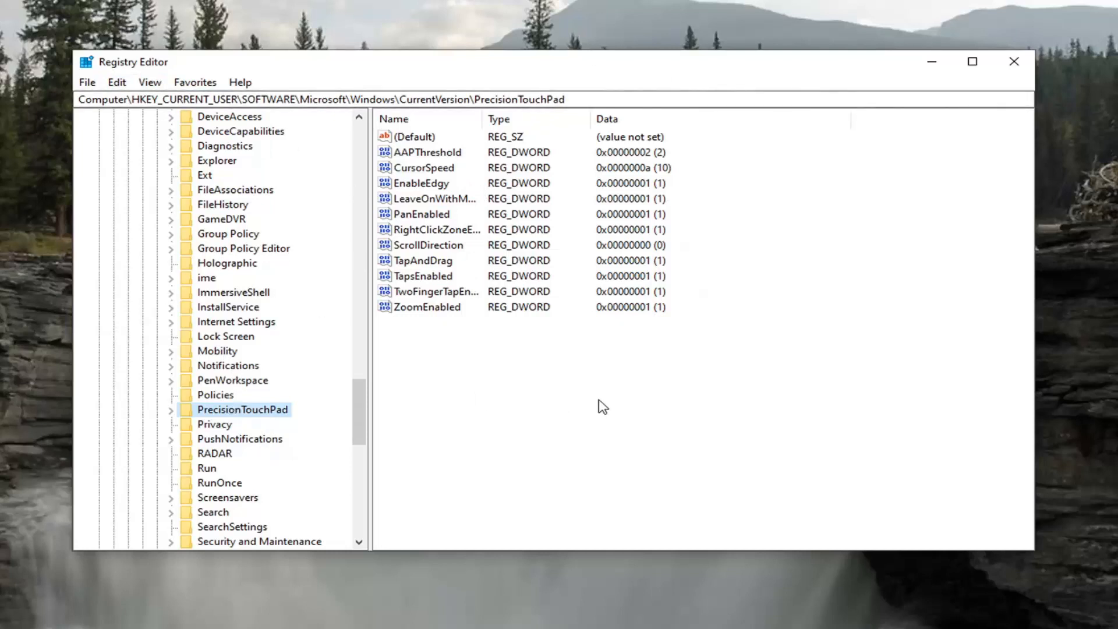
mouse_move(487, 284)
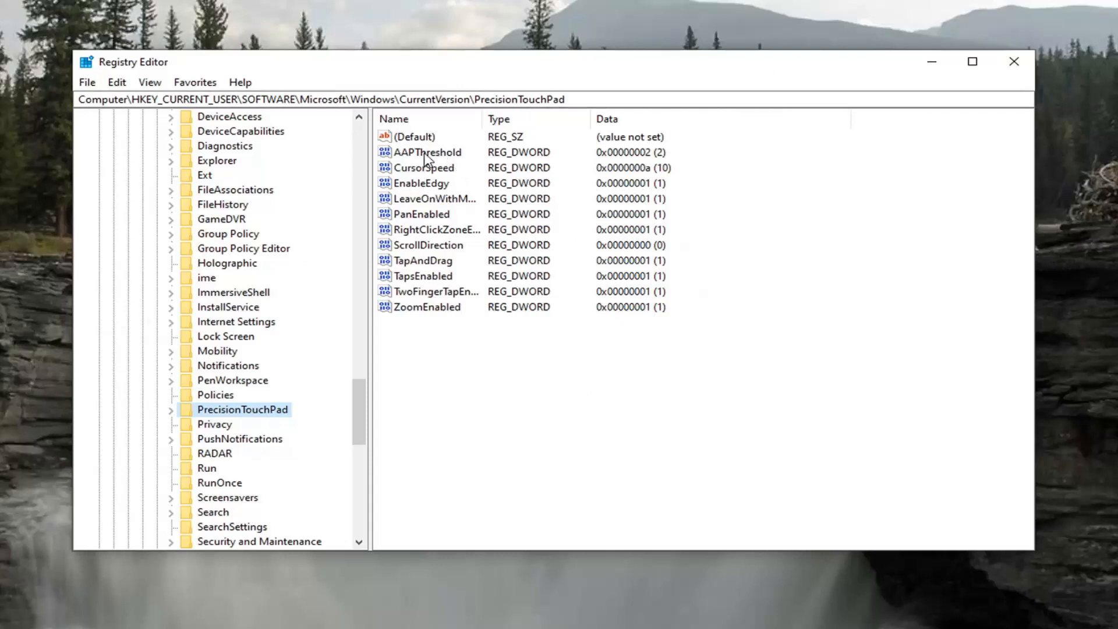
mouse_move(427, 161)
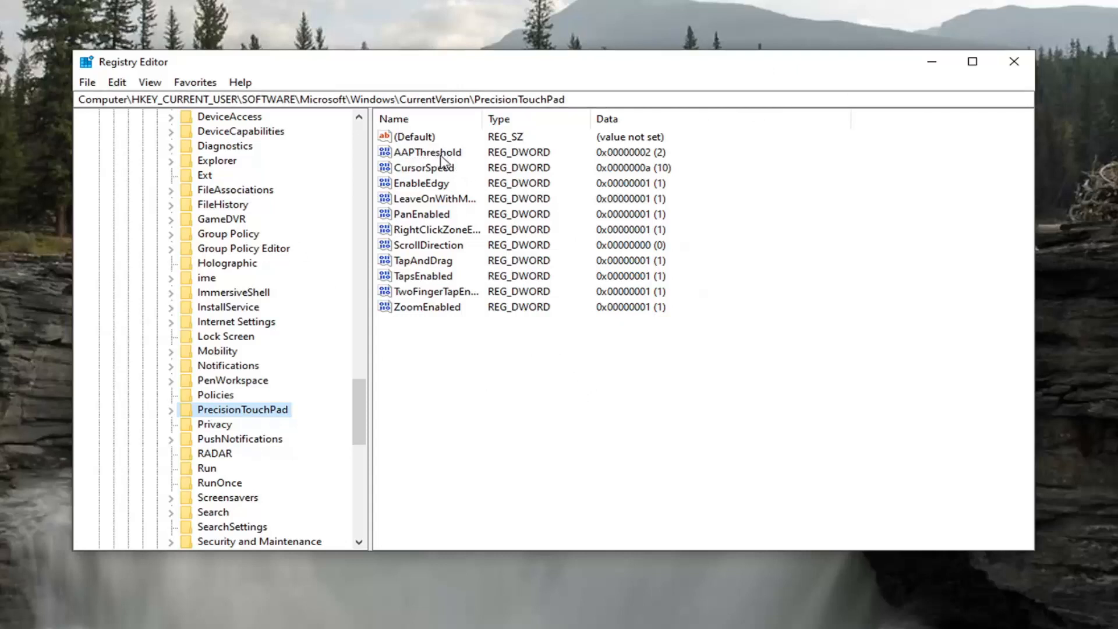
Edit AAPThreshold keeping value data 2, confirm, and close Registry Editor
double_click(427, 151)
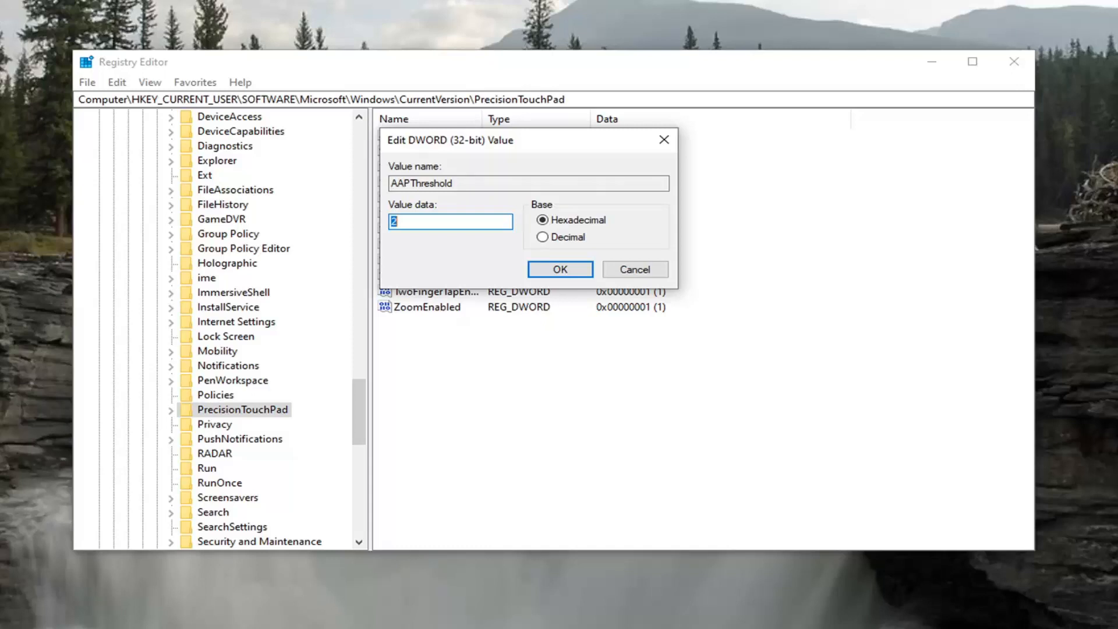
mouse_move(426, 258)
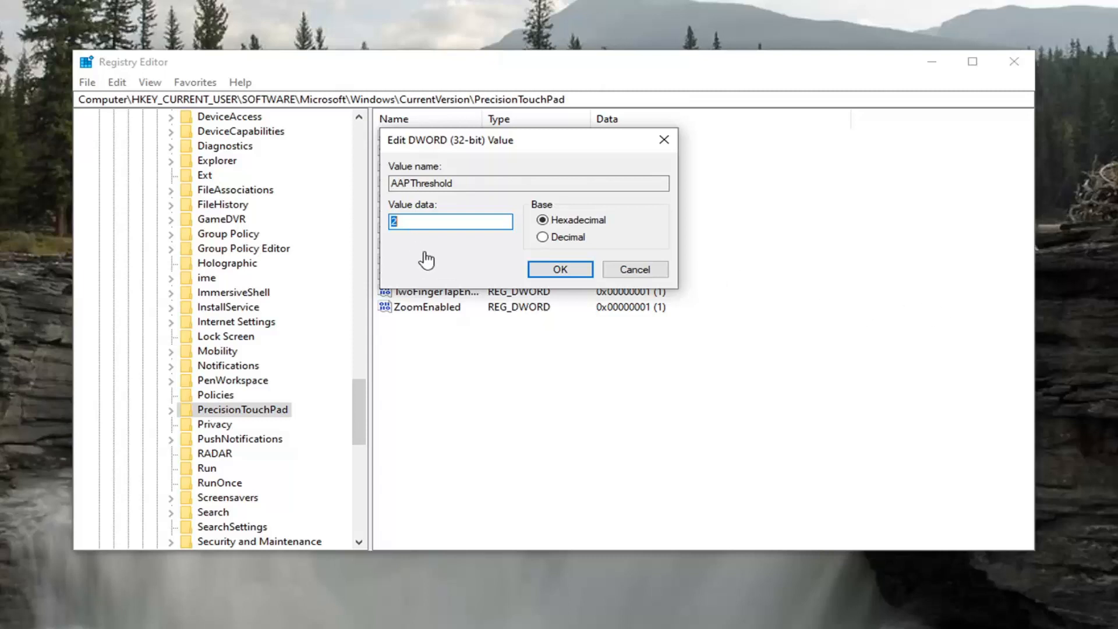
mouse_move(422, 237)
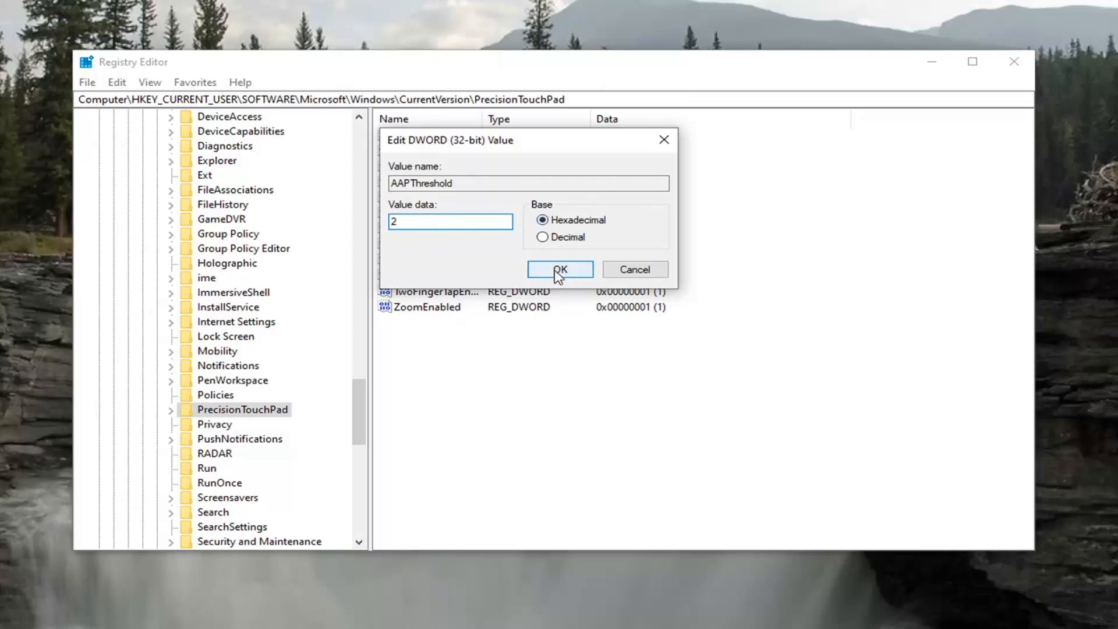
click(560, 269)
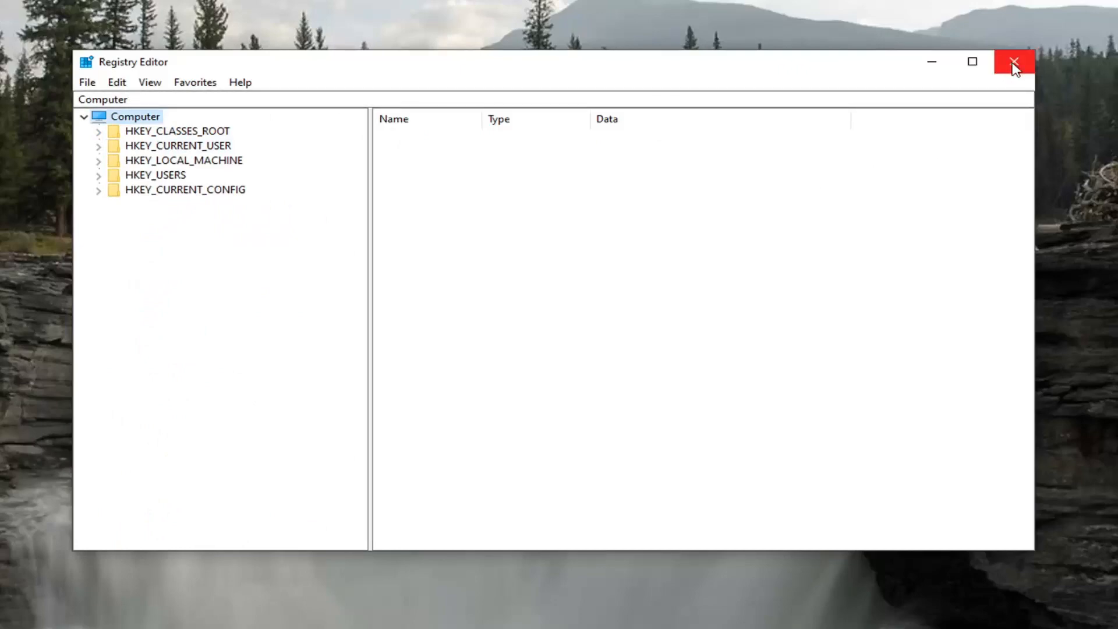
click(1015, 62)
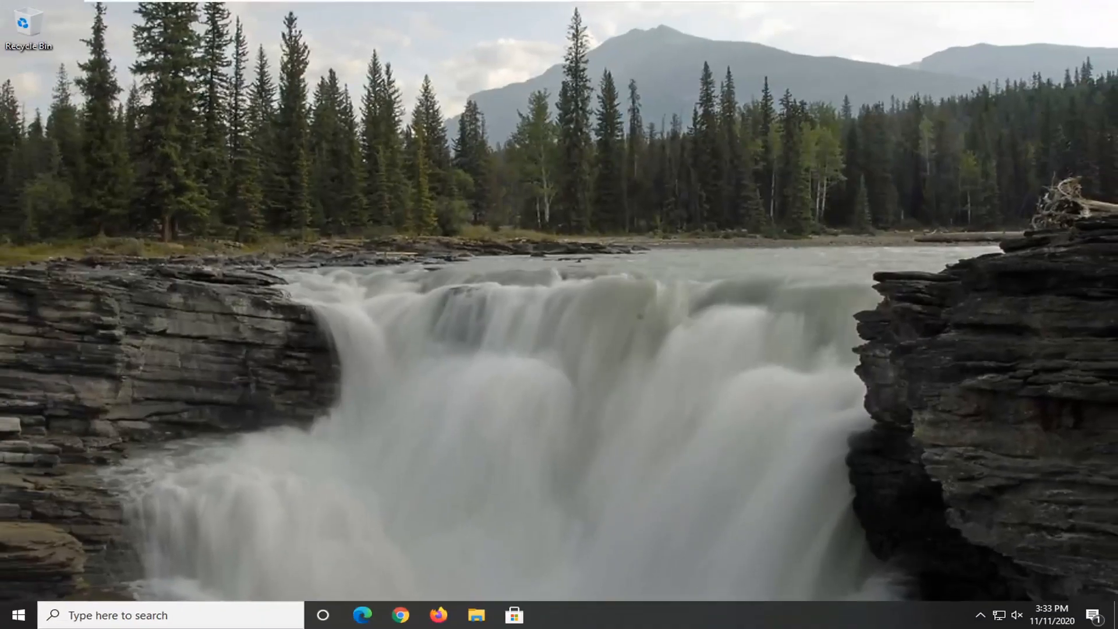